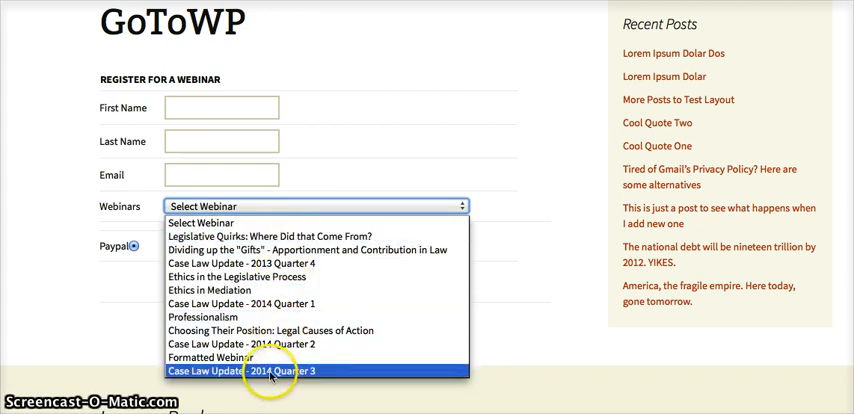
{"action": "mouse_move", "coordinate": [315, 255]}
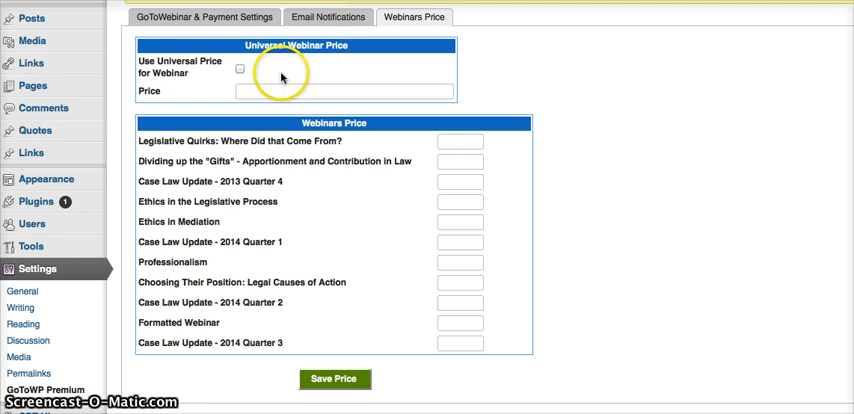
Step: Tick Use Universal Price for Webinar, enter a price of 25, then clear that universal price
{"action": "left_click", "coordinate": [240, 72]}
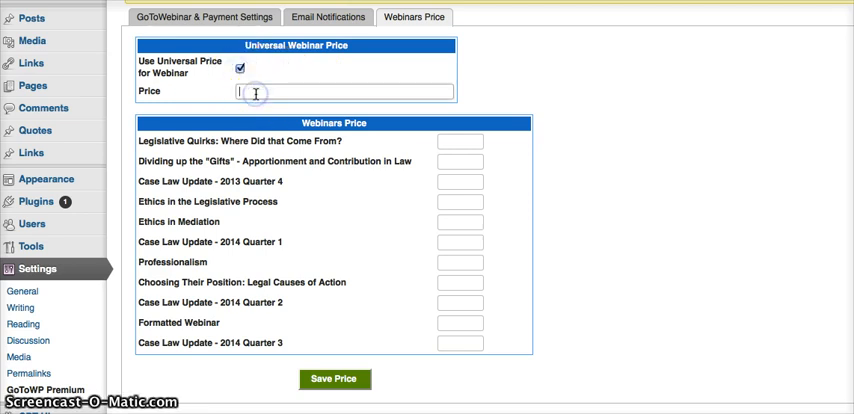
{"action": "type", "text": "25"}
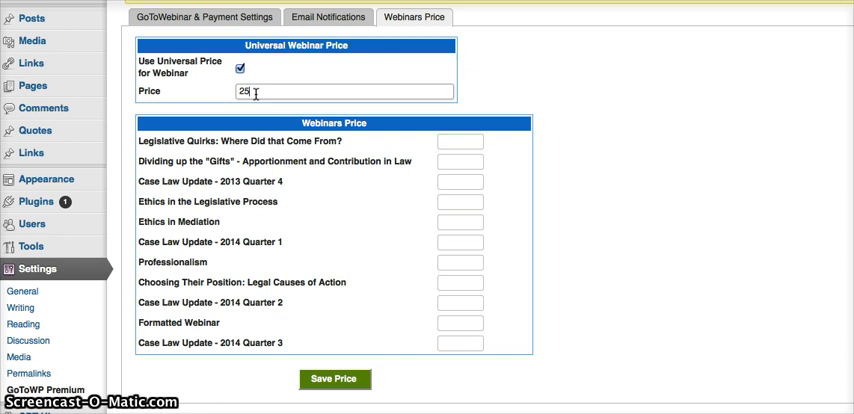
{"action": "left_click", "coordinate": [240, 72]}
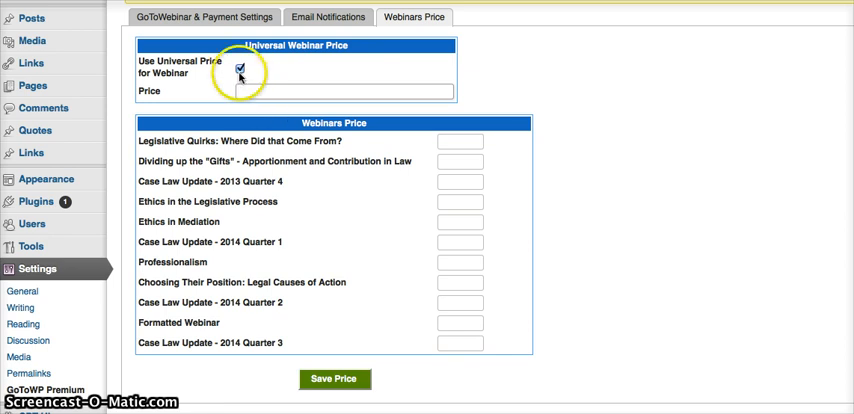